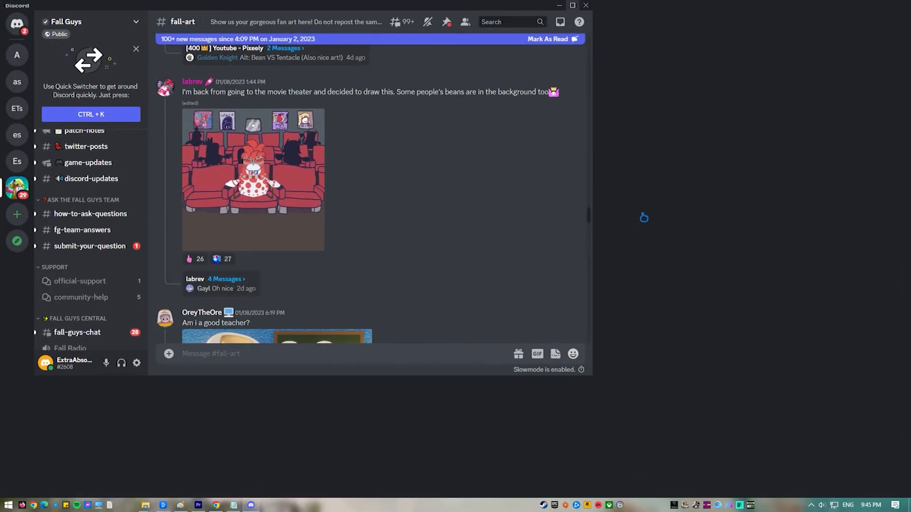
Step: Browse the fan art posts in #fall-art, then switch to #fall-guys-captures
{"action": "scroll", "scroll_direction": "down", "scroll_amount": 3}
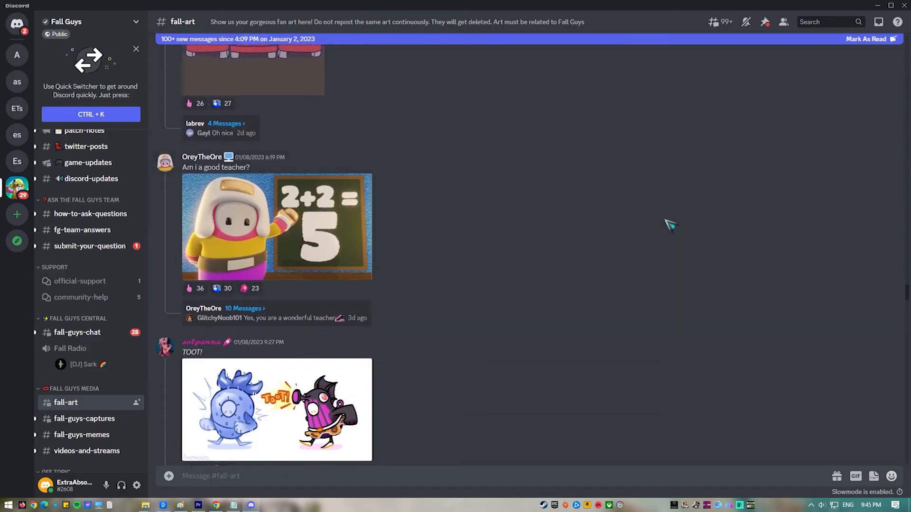
{"action": "scroll", "scroll_direction": "down", "scroll_amount": 3}
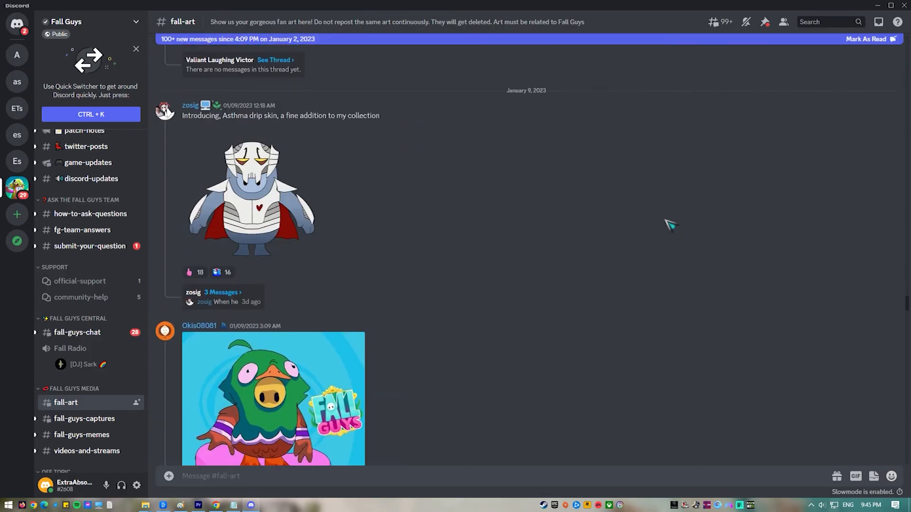
{"action": "scroll", "scroll_direction": "down", "scroll_amount": 3}
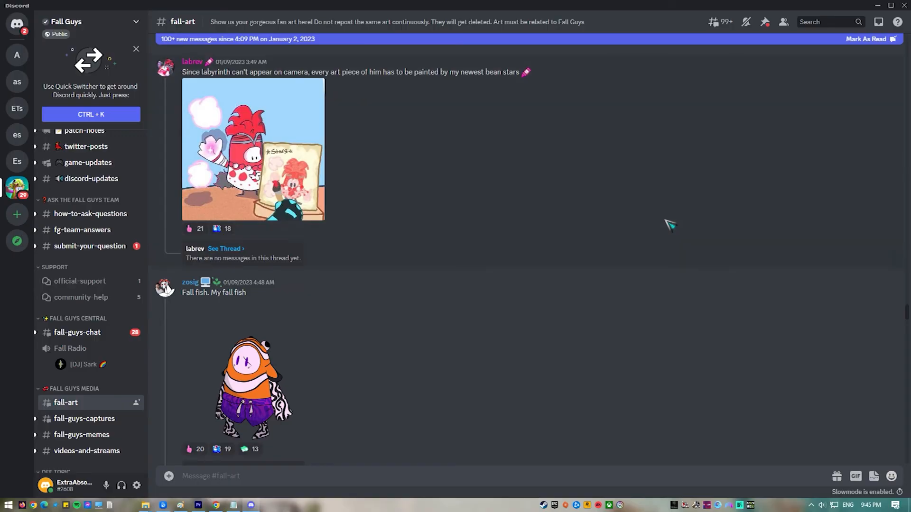
{"action": "scroll", "scroll_direction": "down", "scroll_amount": 3}
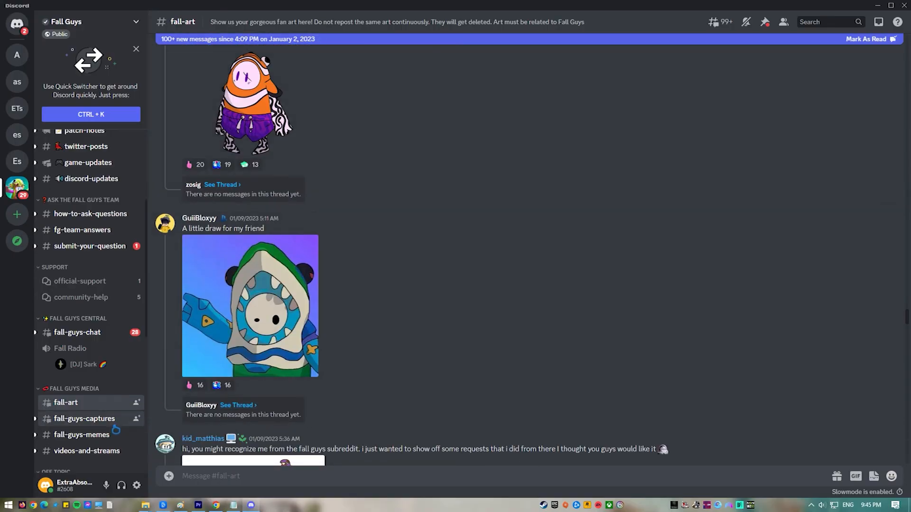
{"action": "left_click", "coordinate": [84, 418]}
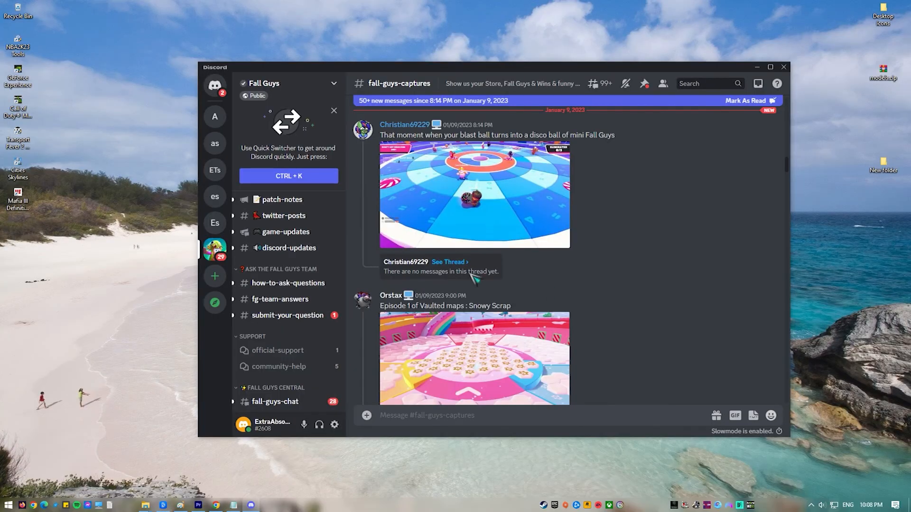
Step: Open the AnotherExtra server's General voice channel settings
{"action": "left_click", "coordinate": [215, 116]}
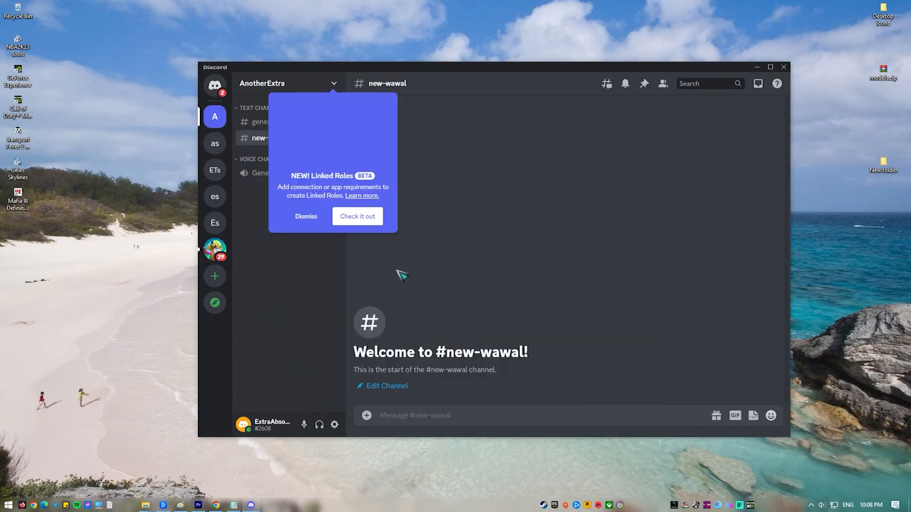
{"action": "left_click", "coordinate": [306, 216]}
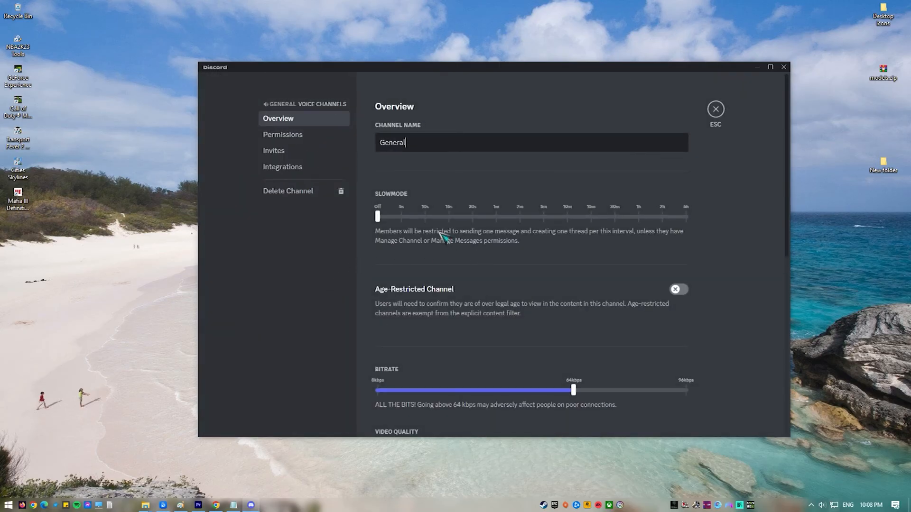
Step: Set General's Region Override to Hong Kong, save, and exit channel settings
{"action": "scroll", "scroll_direction": "down", "scroll_amount": 3}
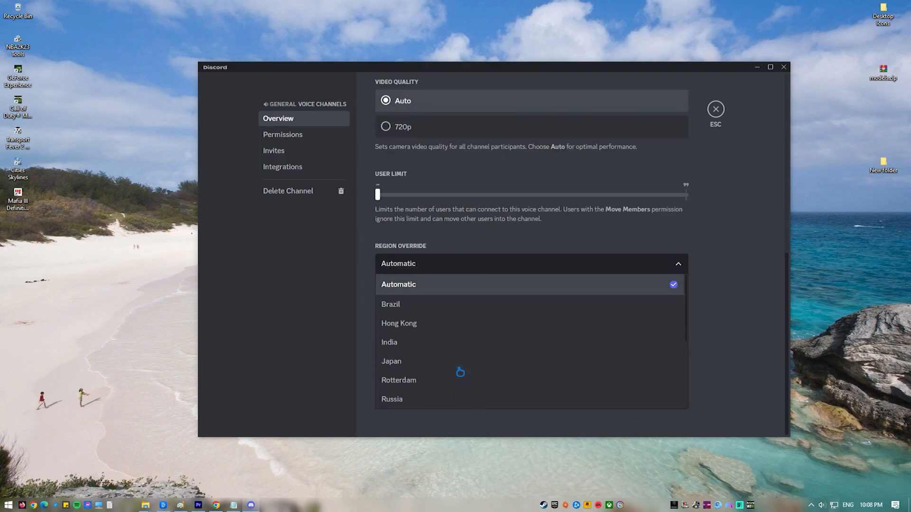
{"action": "left_click", "coordinate": [398, 323]}
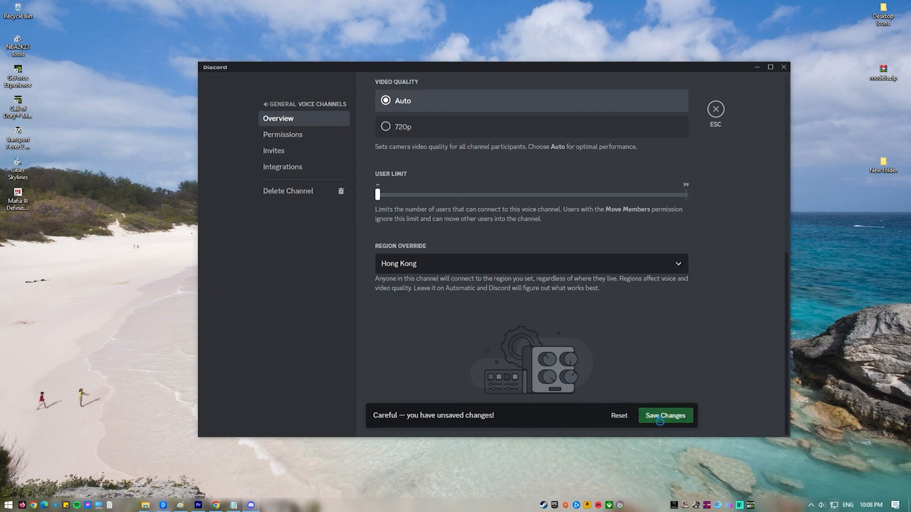
{"action": "left_click", "coordinate": [666, 415]}
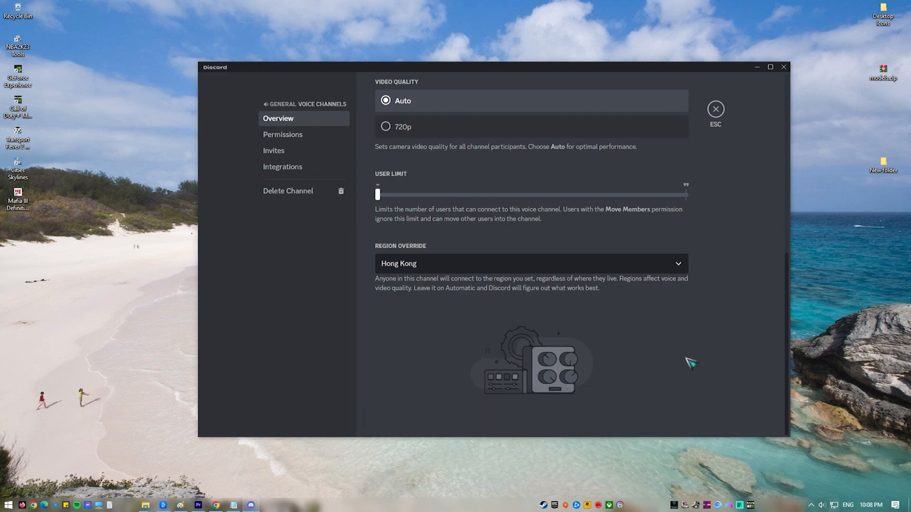
{"action": "left_click", "coordinate": [715, 109]}
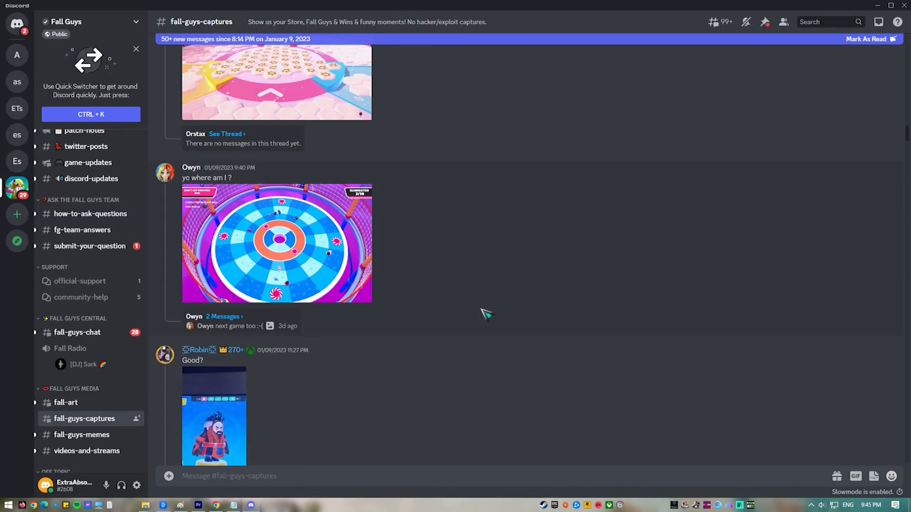